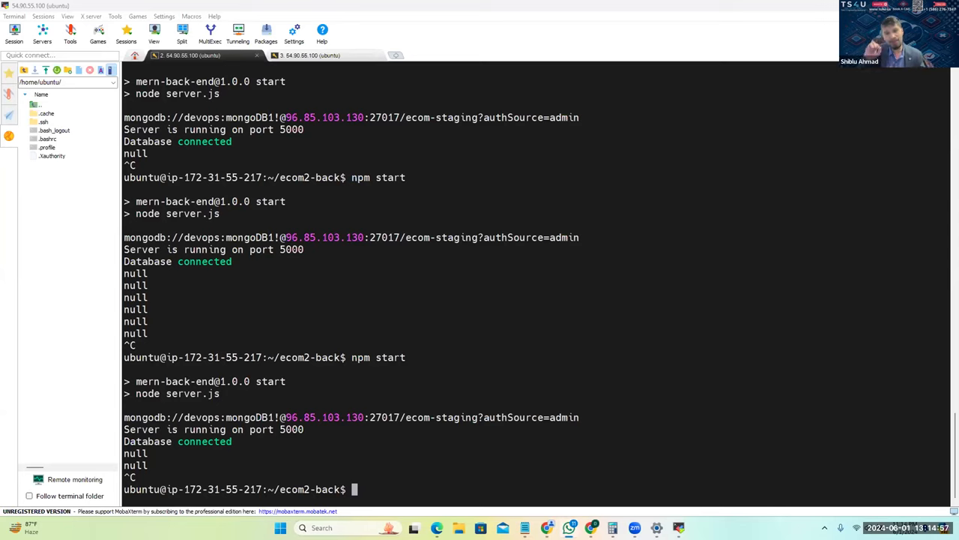
pyautogui.moveTo(580, 24)
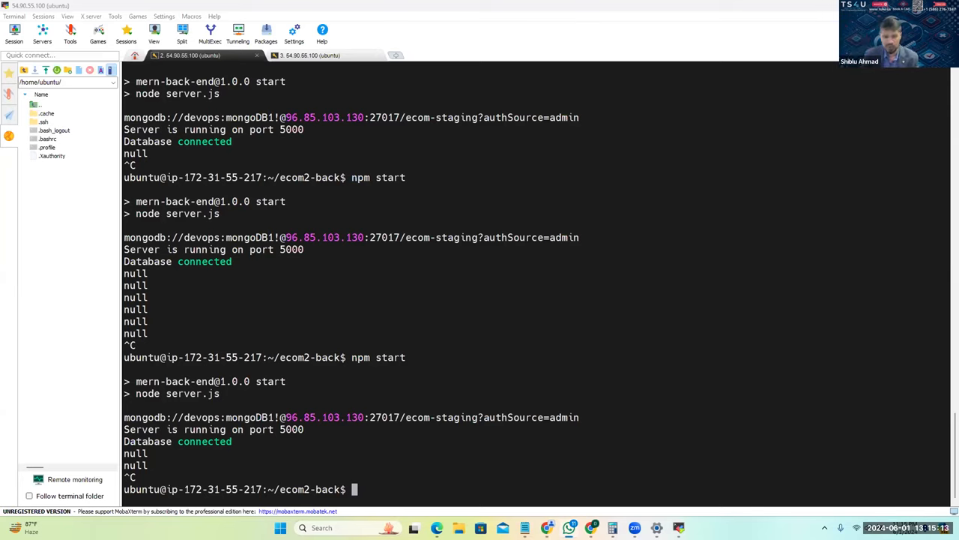
pyautogui.moveTo(536, 455)
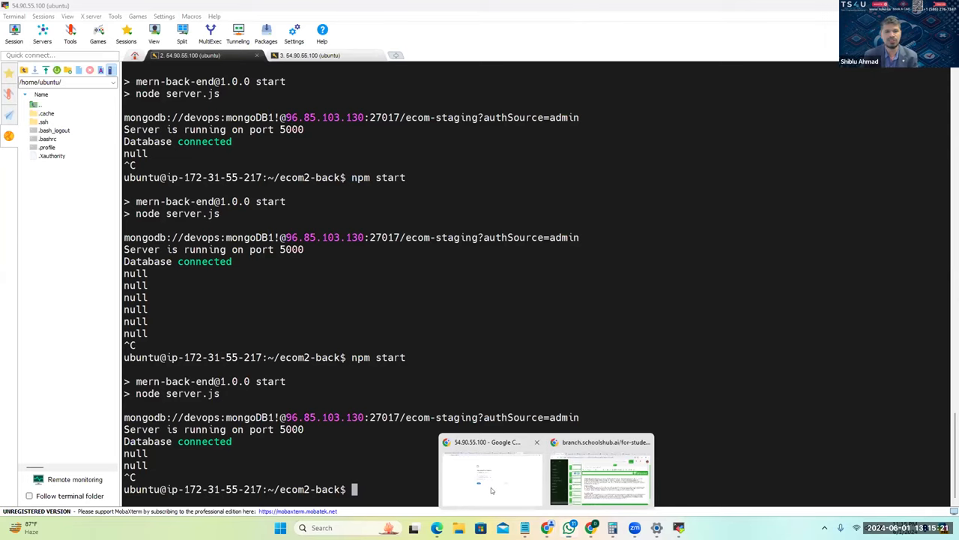
# Switch to the Chrome window showing the server page.
pyautogui.click(491, 465)
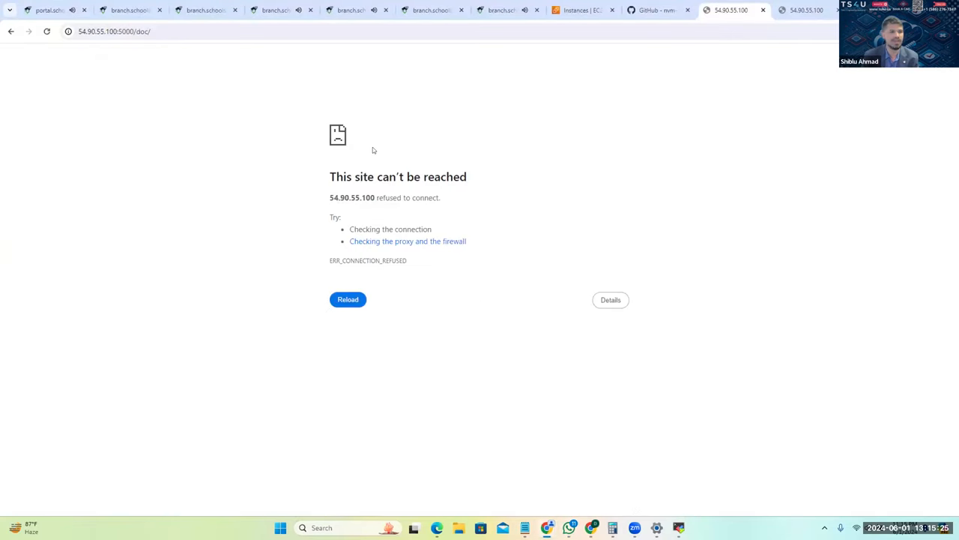
pyautogui.moveTo(794, 63)
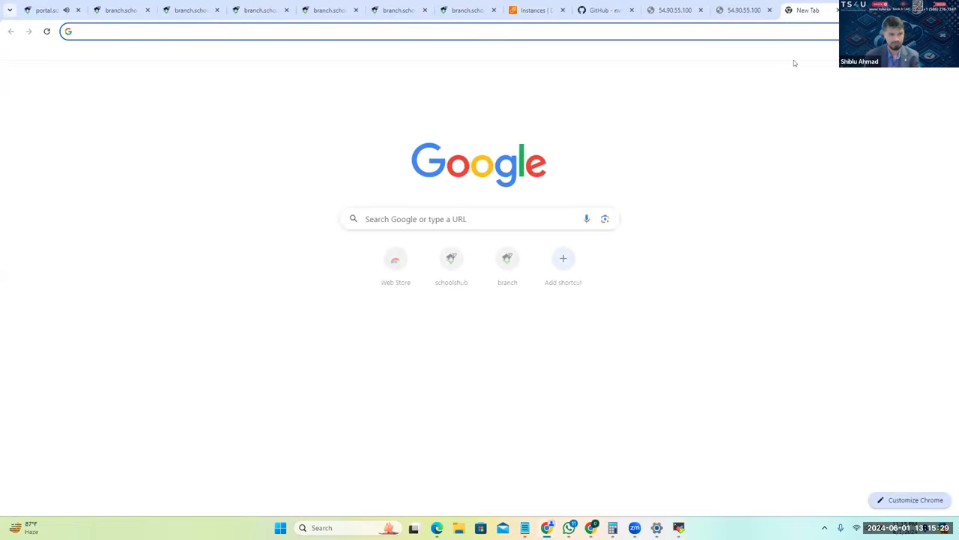
pyautogui.moveTo(396, 266)
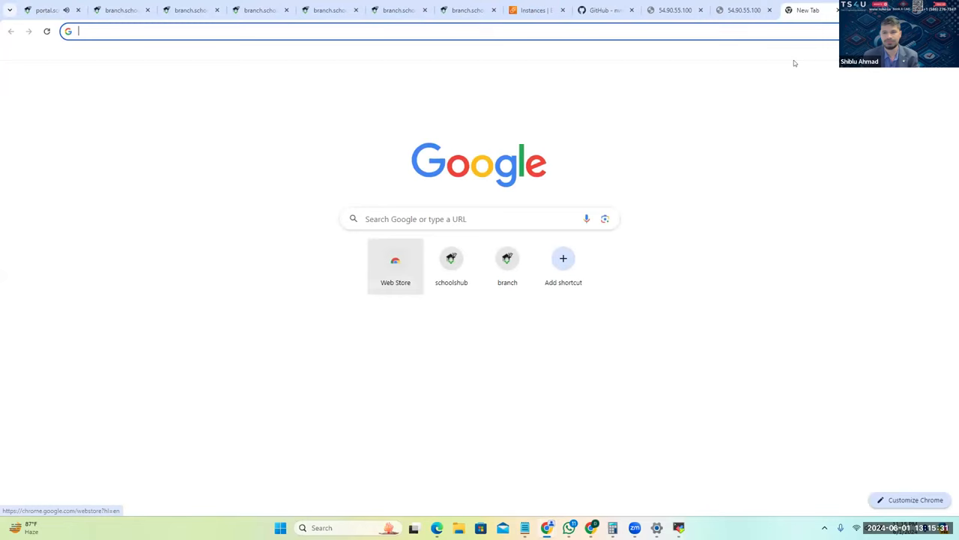
pyautogui.moveTo(179, 187)
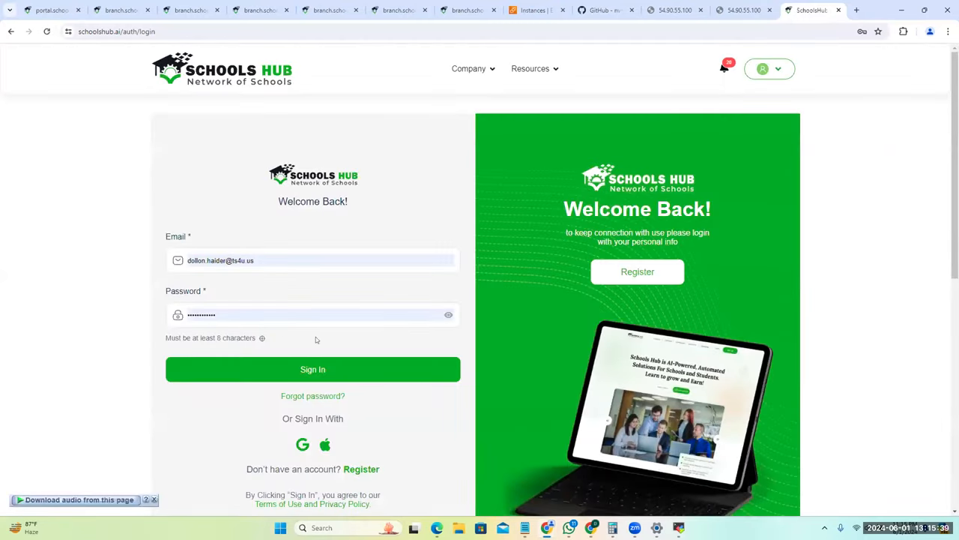
# Sign in with the autofilled credentials and reach the Bootcamps listing.
pyautogui.click(312, 369)
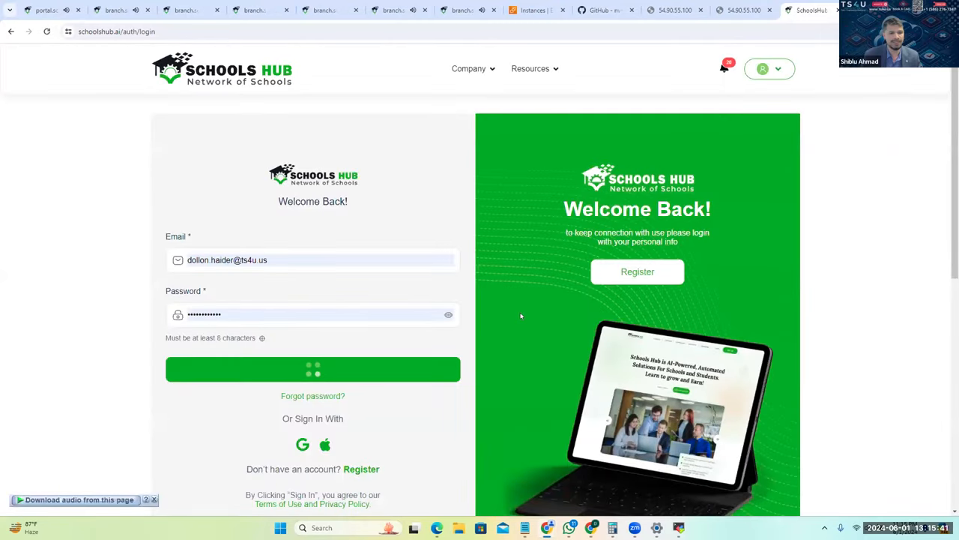
pyautogui.click(313, 369)
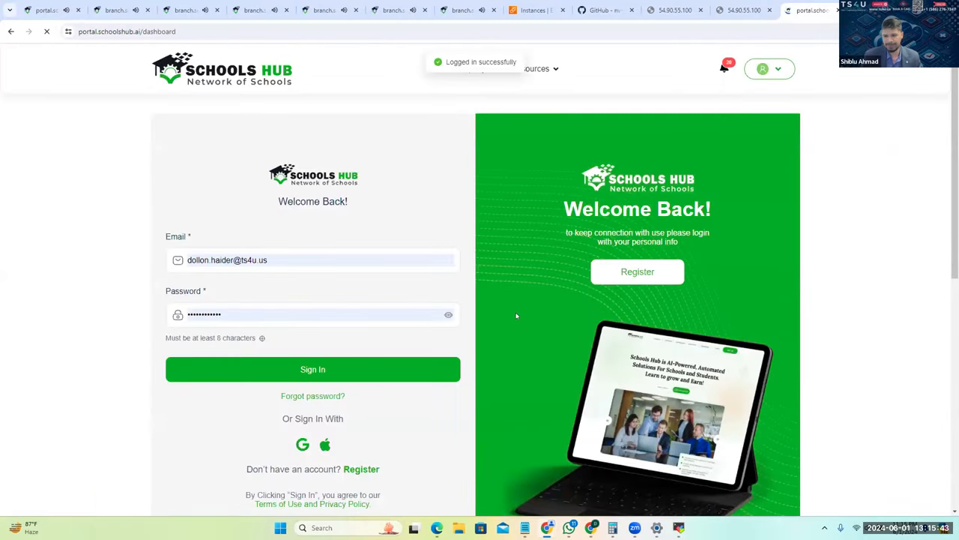
pyautogui.click(312, 369)
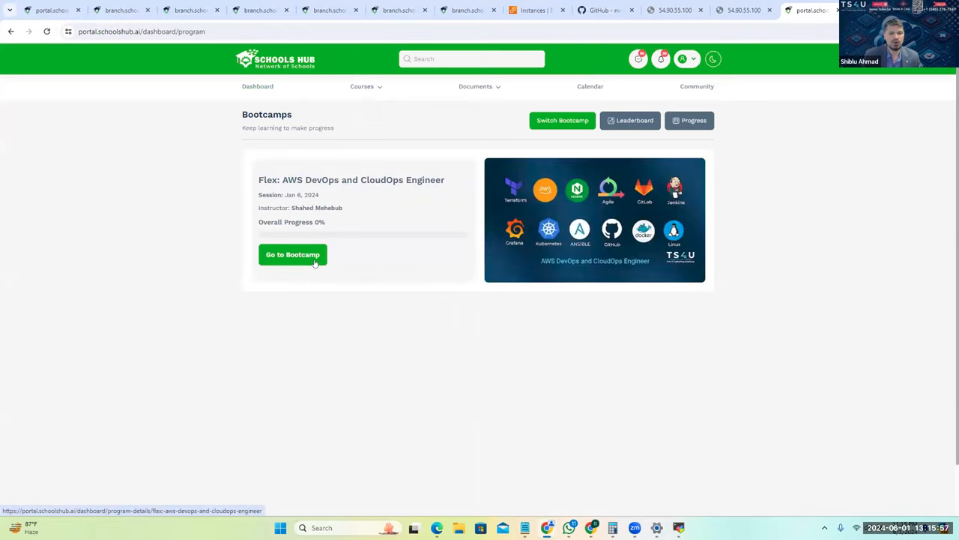
# Open the AWS DevOps and CloudOps Engineer bootcamp and scroll through its modules.
pyautogui.click(292, 254)
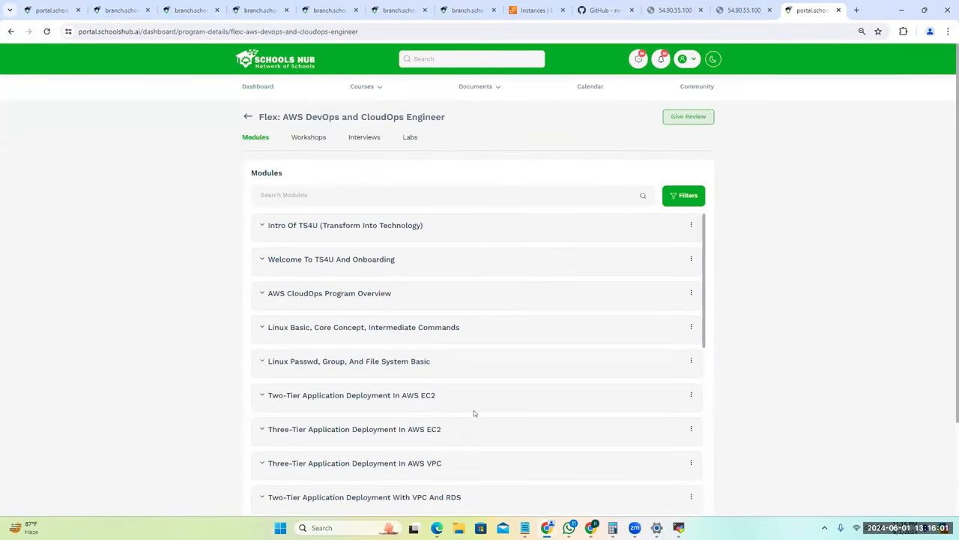
pyautogui.scroll(-3)
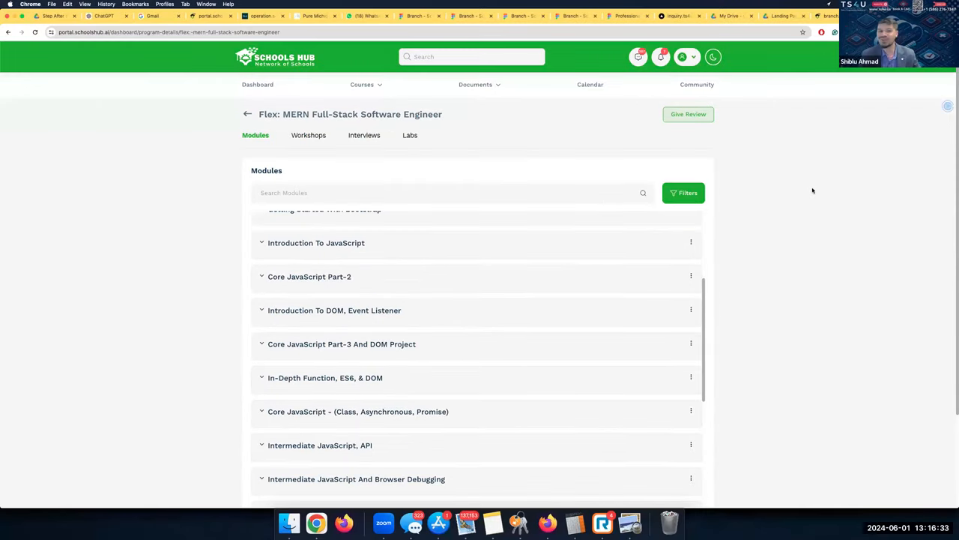
pyautogui.moveTo(742, 194)
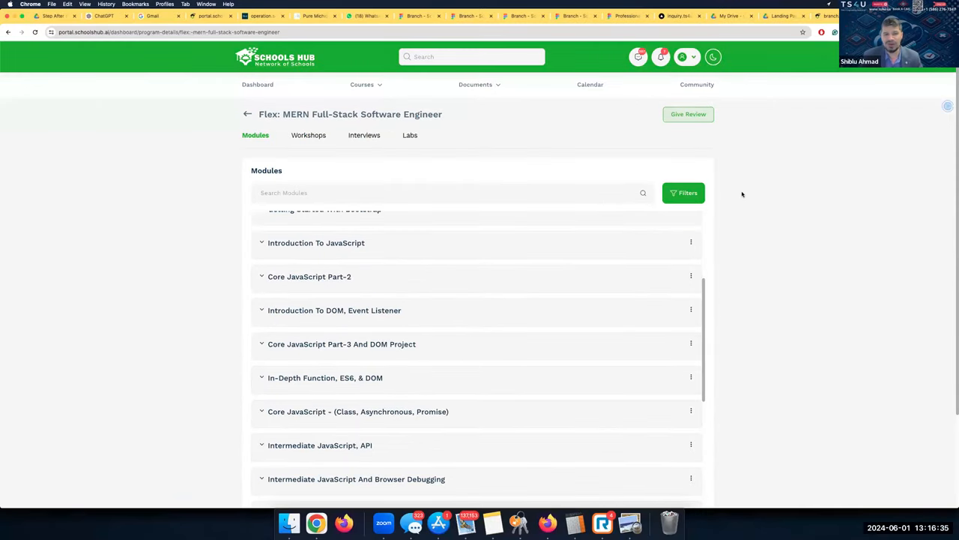
pyautogui.scroll(3)
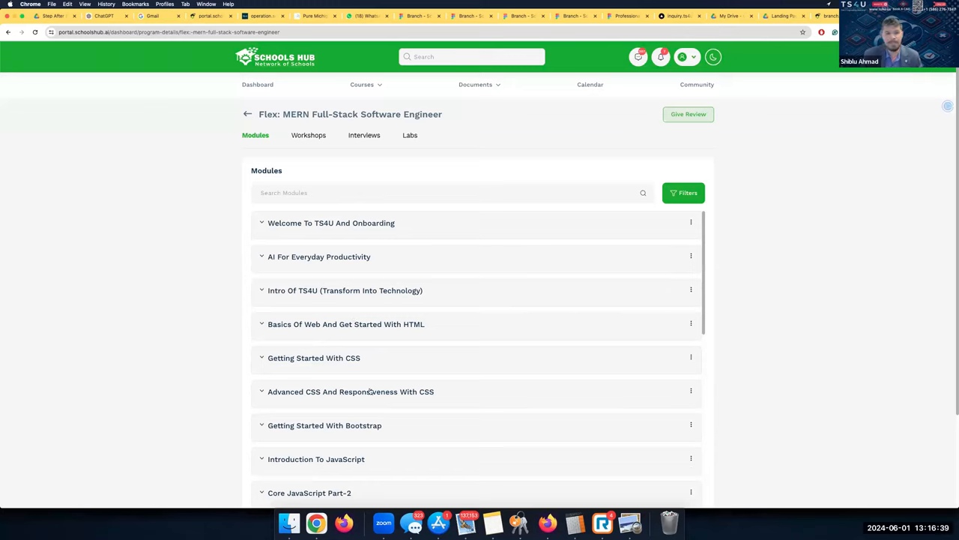
pyautogui.moveTo(325, 323)
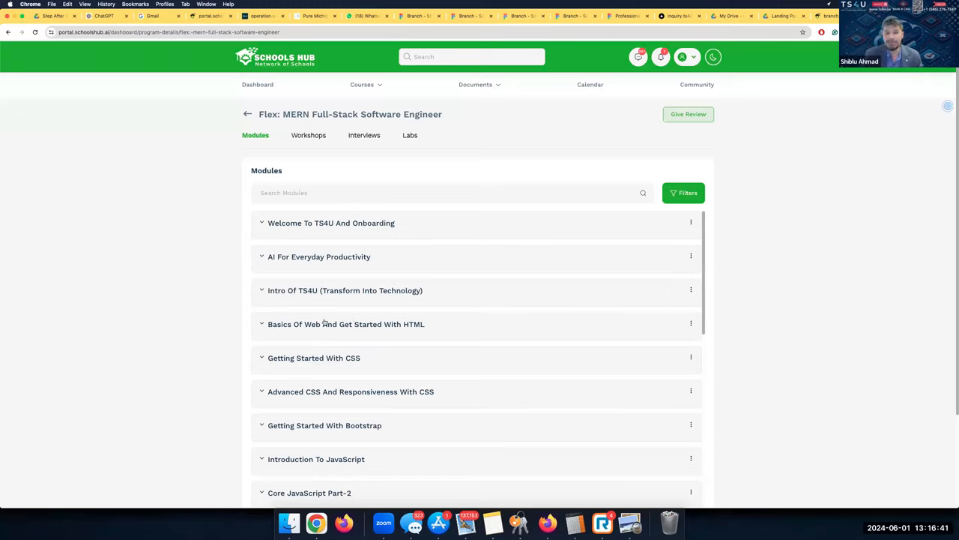
pyautogui.moveTo(314, 310)
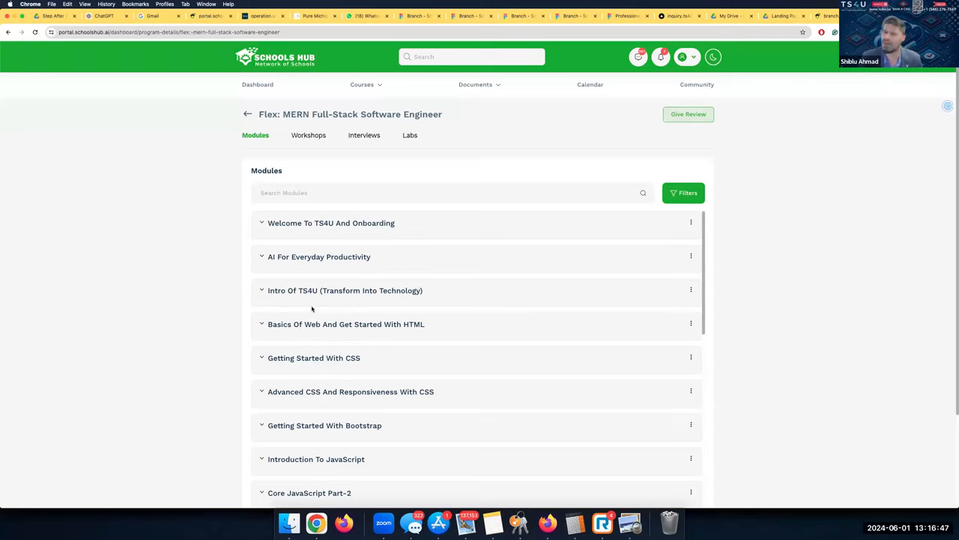
pyautogui.moveTo(340, 336)
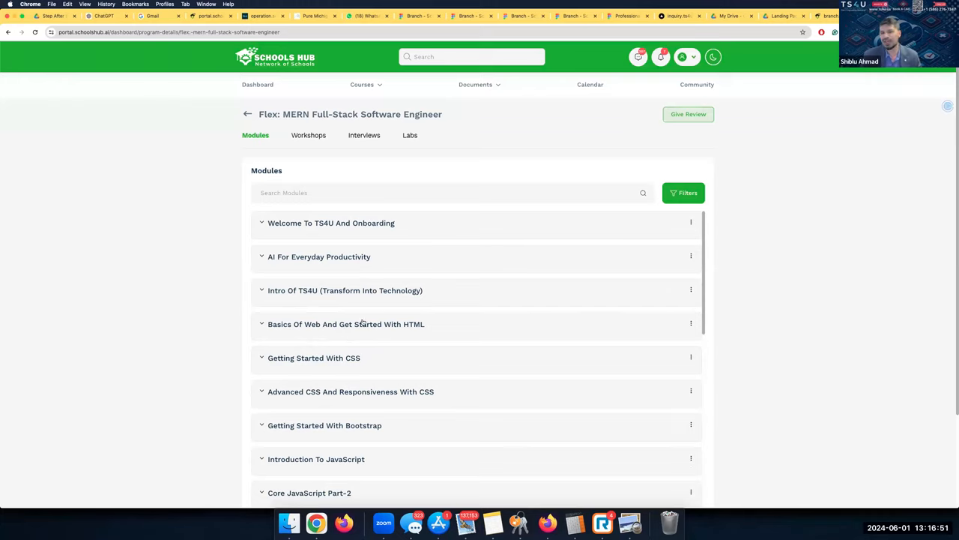
pyautogui.moveTo(365, 316)
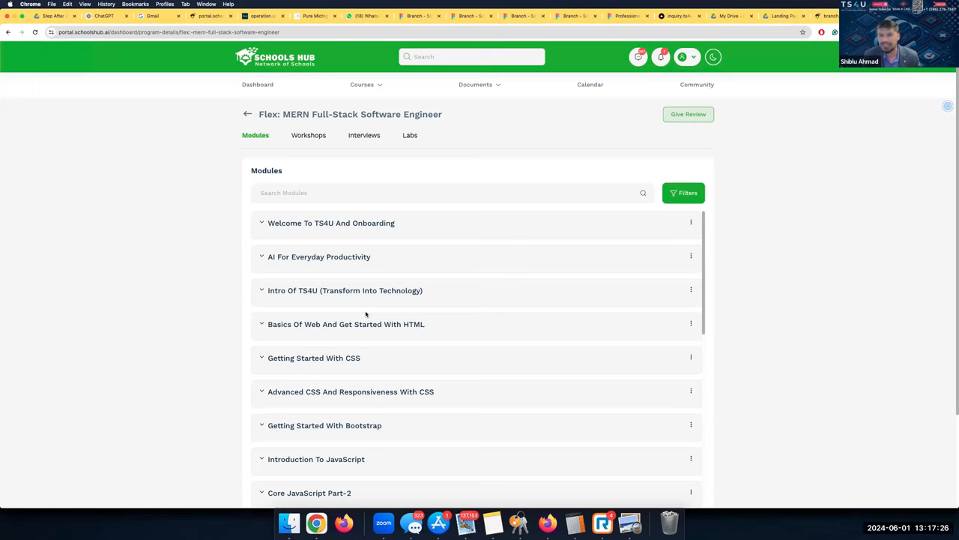
pyautogui.moveTo(358, 368)
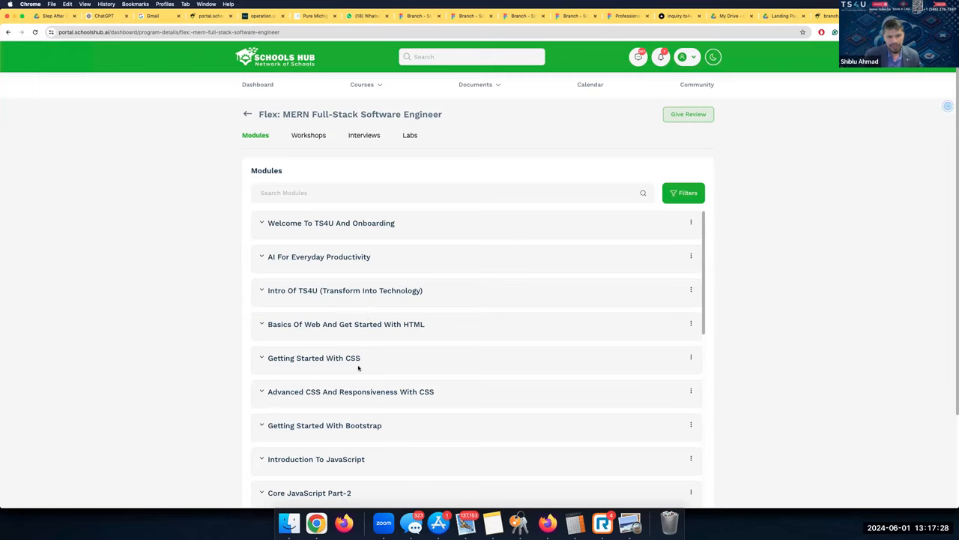
pyautogui.scroll(-3)
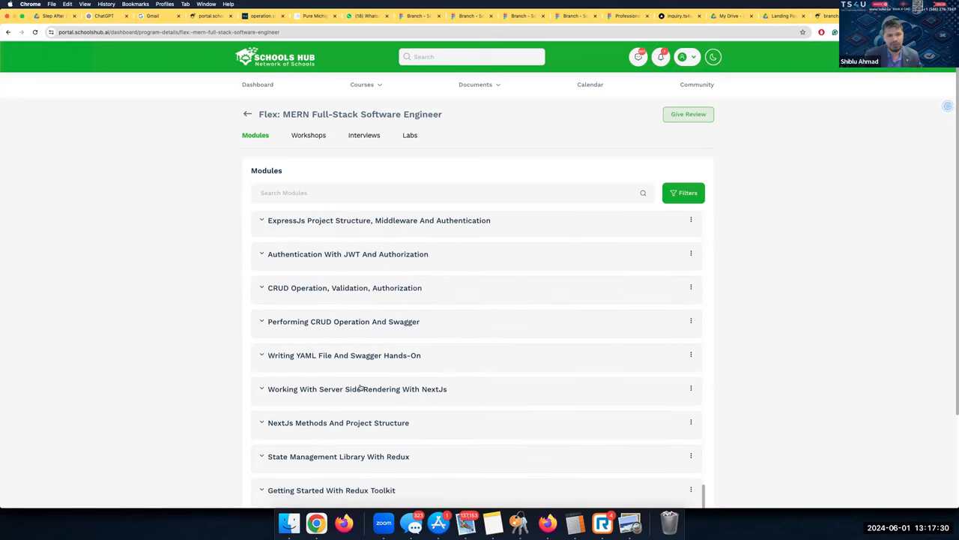
pyautogui.scroll(-3)
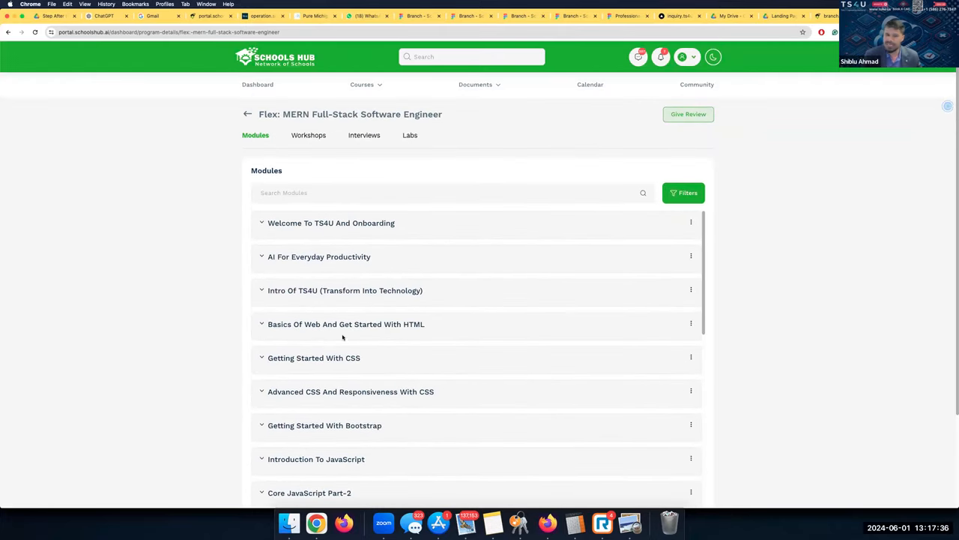
pyautogui.moveTo(344, 339)
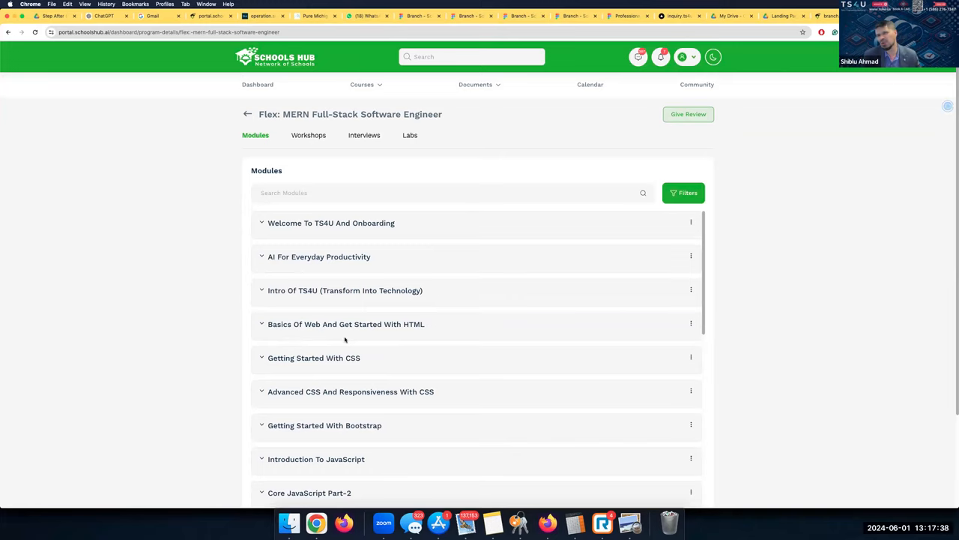
pyautogui.moveTo(422, 323)
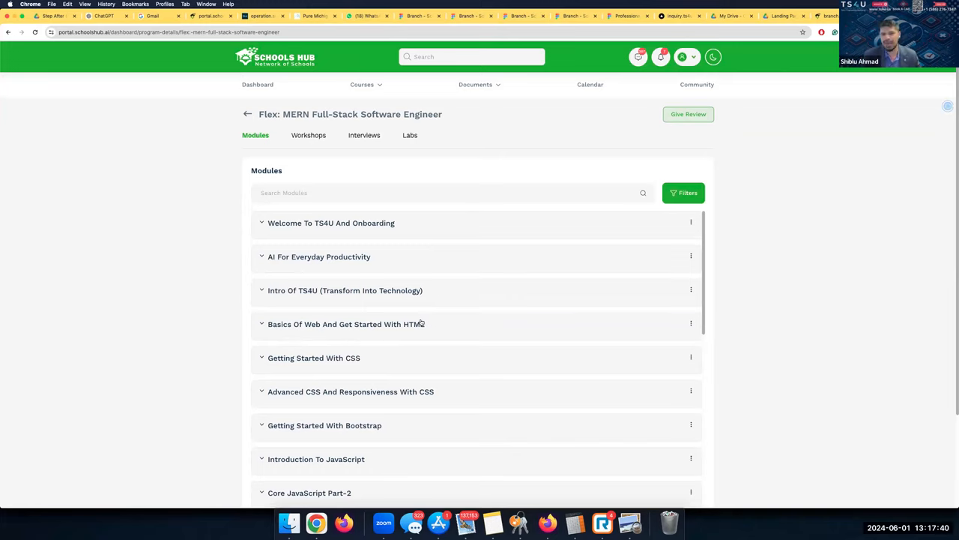